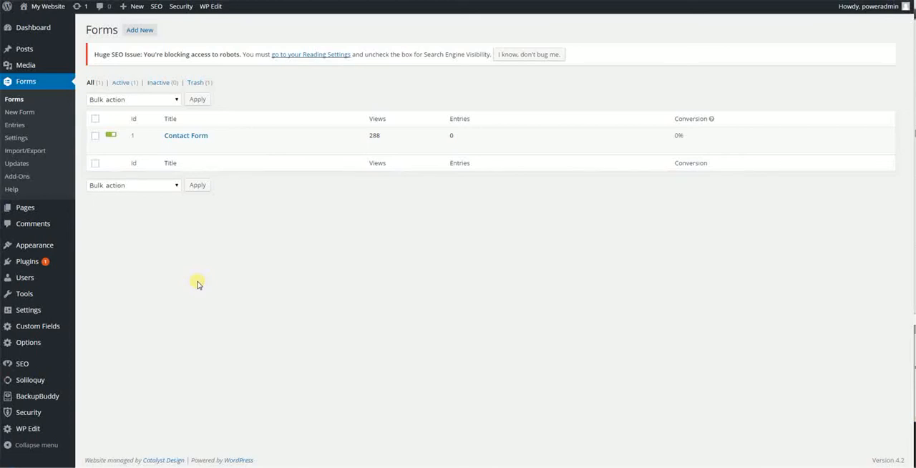
mouse_move(129, 286)
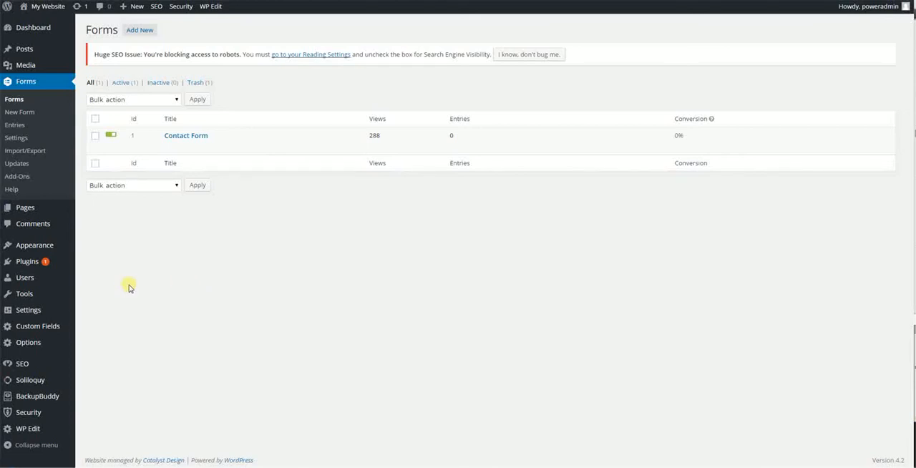
mouse_move(112, 265)
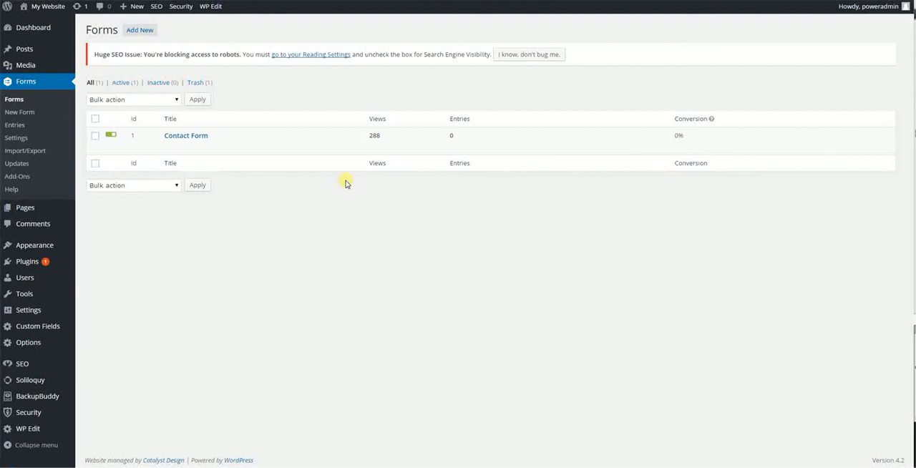
mouse_move(267, 160)
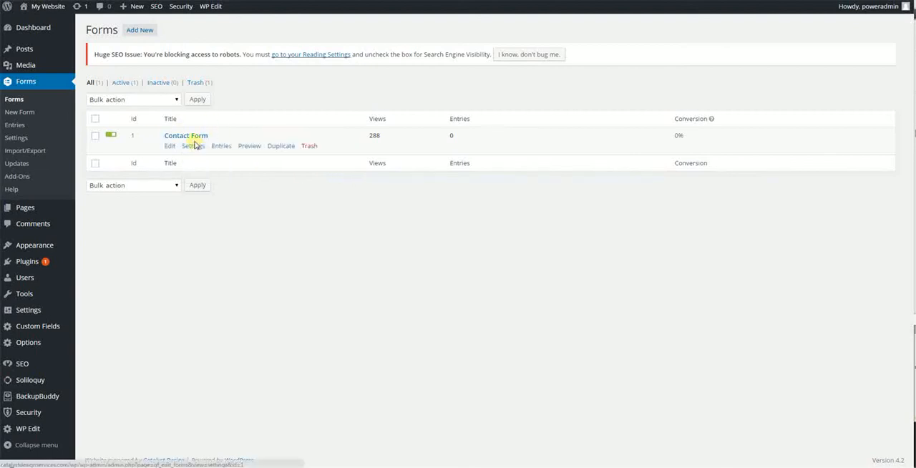
mouse_move(251, 130)
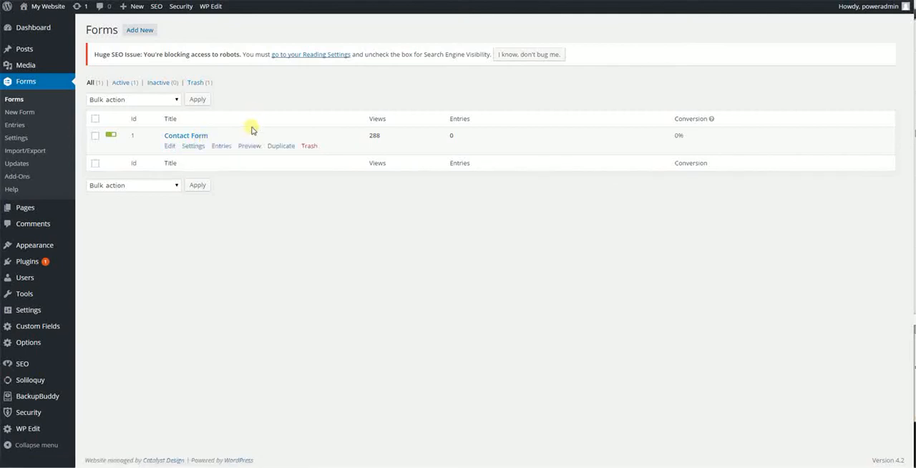
mouse_move(251, 130)
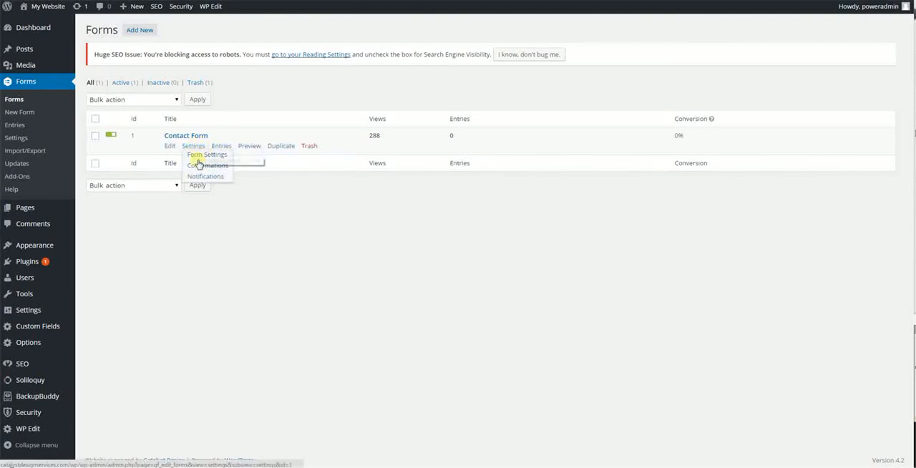
Show the Contact Form's Notifications list with its single Admin Notification
click(205, 176)
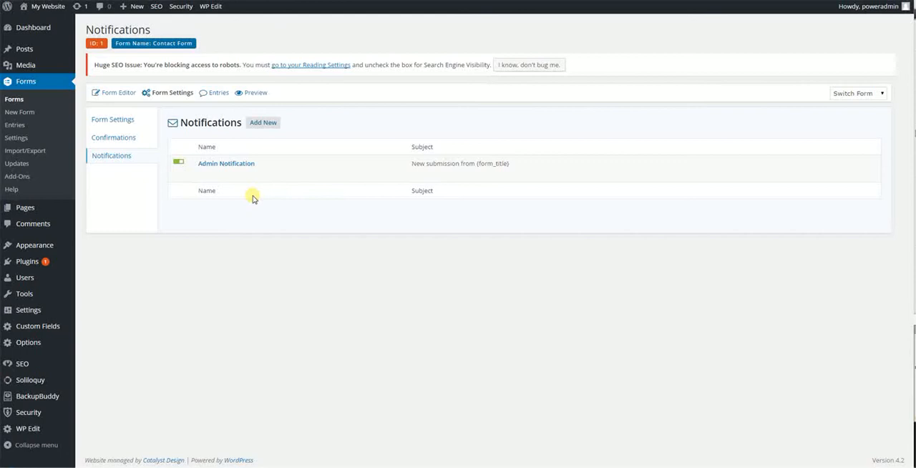
mouse_move(249, 195)
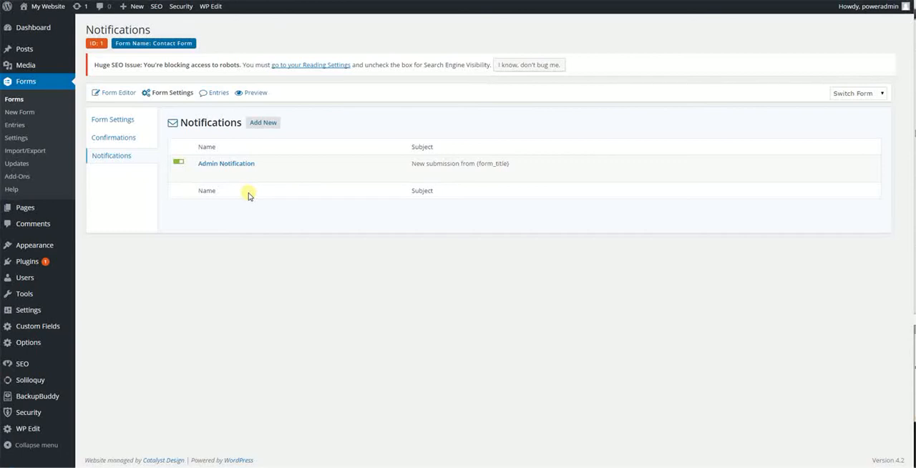
mouse_move(171, 92)
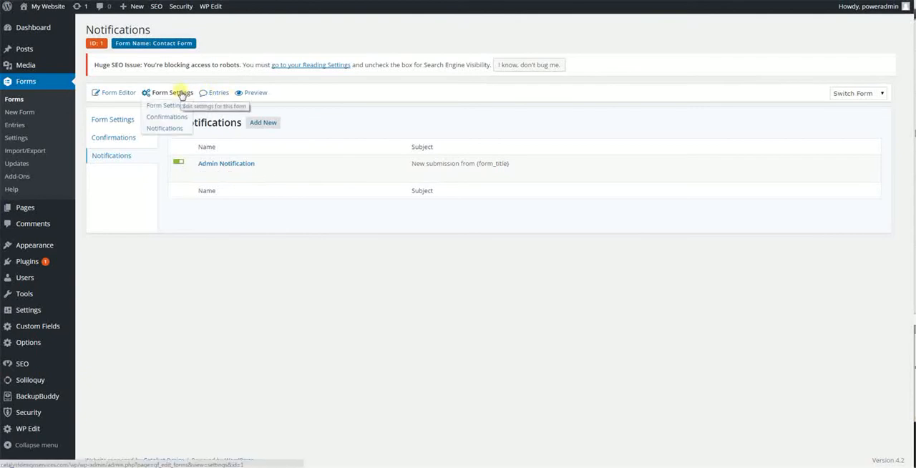
mouse_move(357, 122)
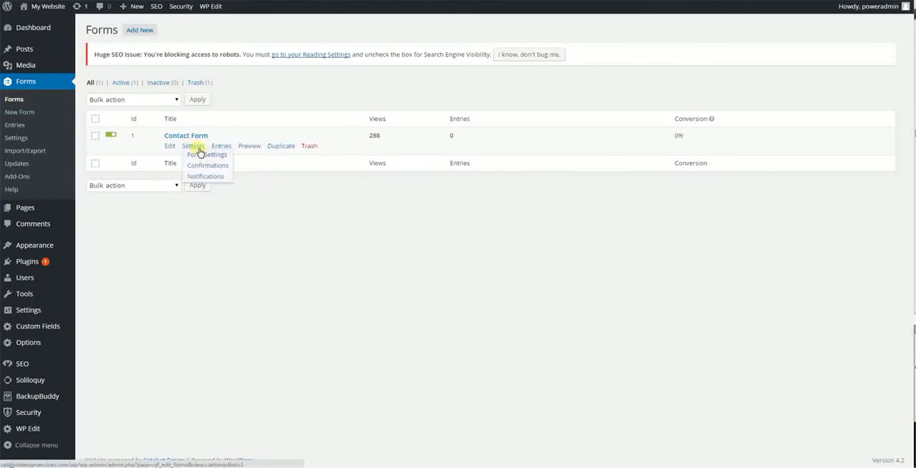
mouse_move(208, 165)
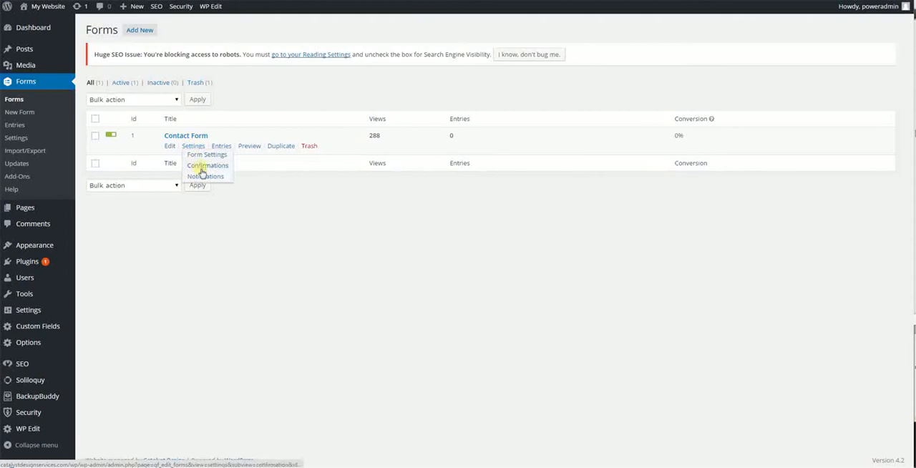
click(205, 176)
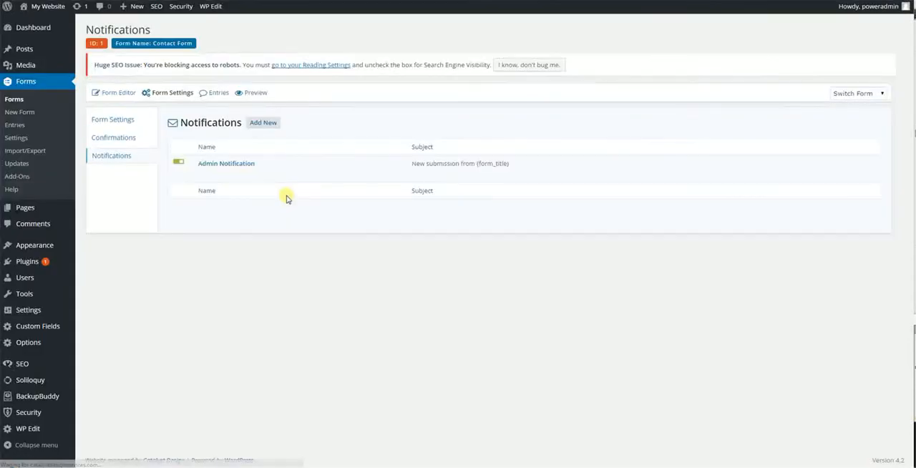
mouse_move(226, 159)
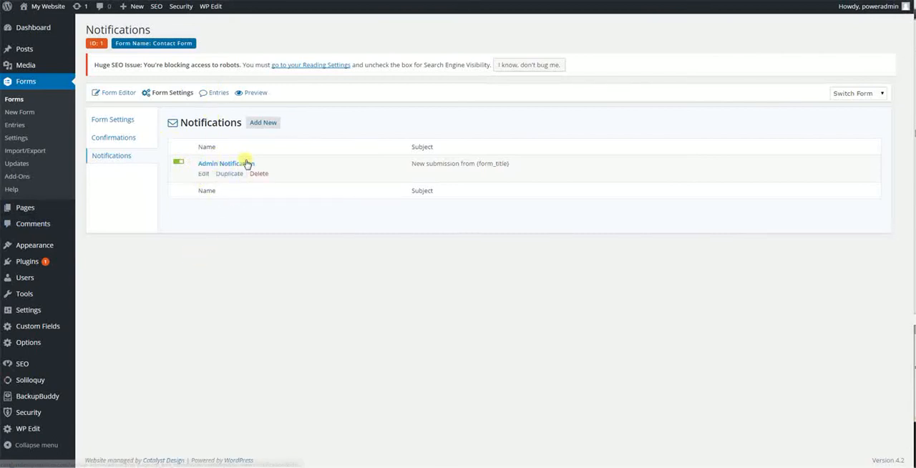
Edit the Admin Notification and select its current From Email value {Email:2}
click(226, 163)
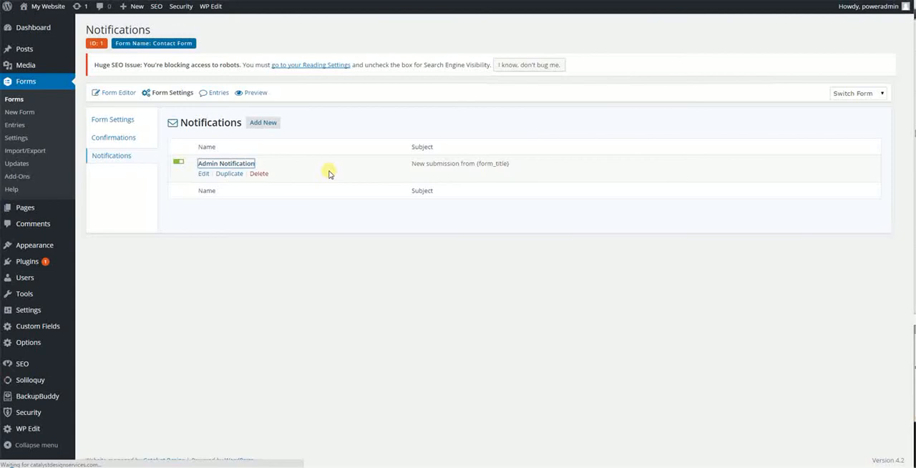
click(225, 163)
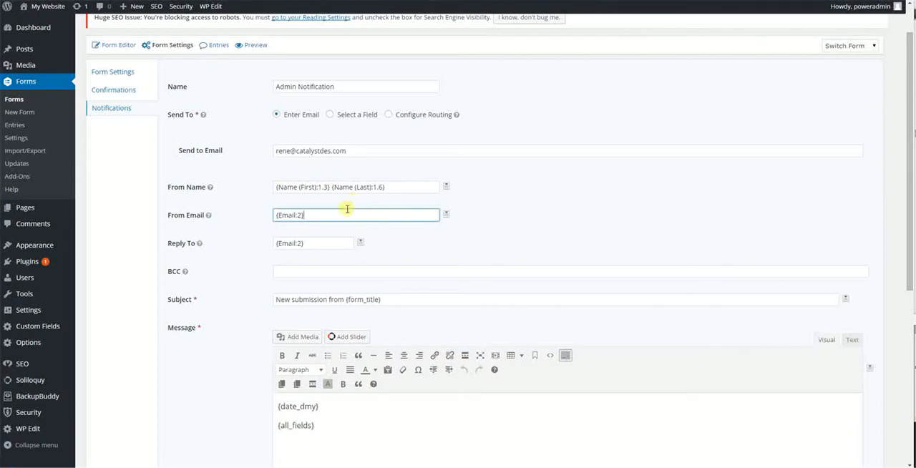
triple_click(355, 215)
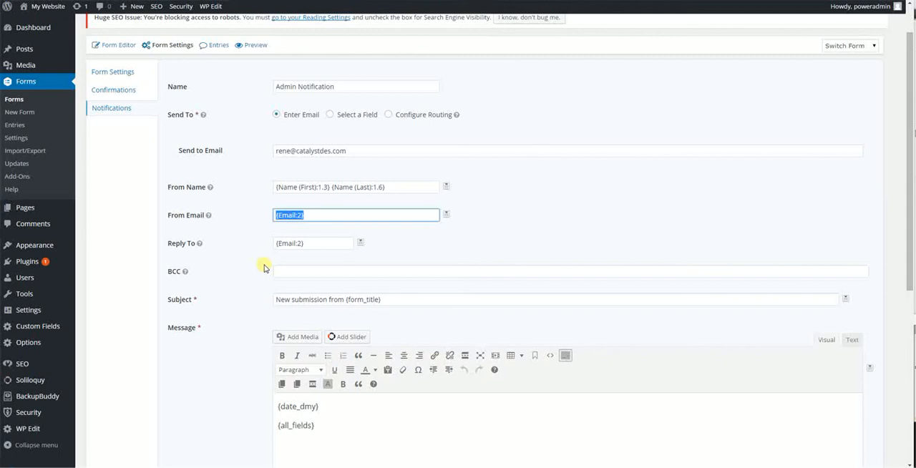
mouse_move(344, 259)
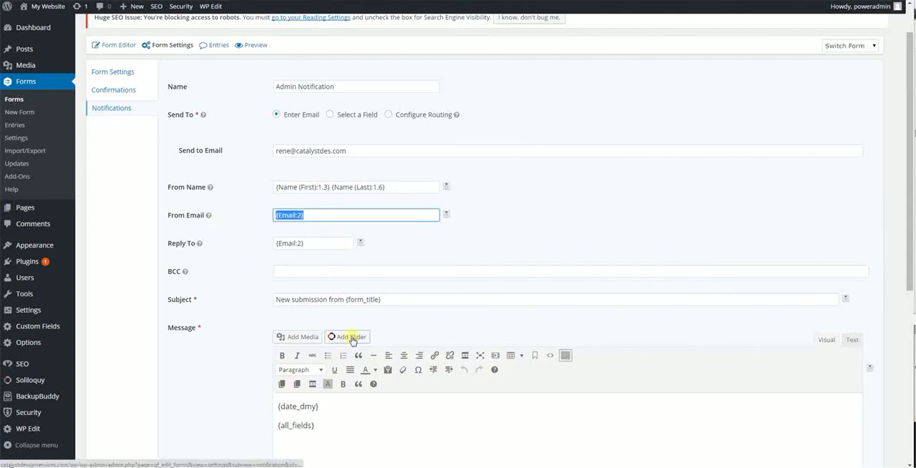
mouse_move(347, 275)
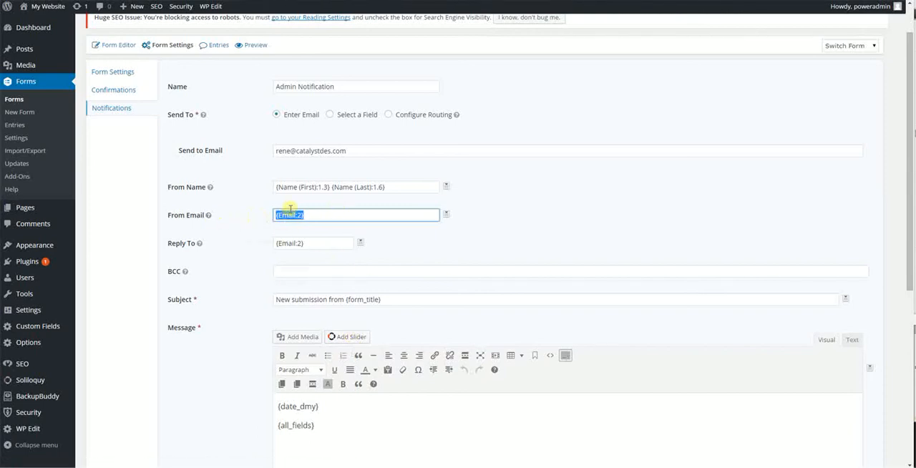
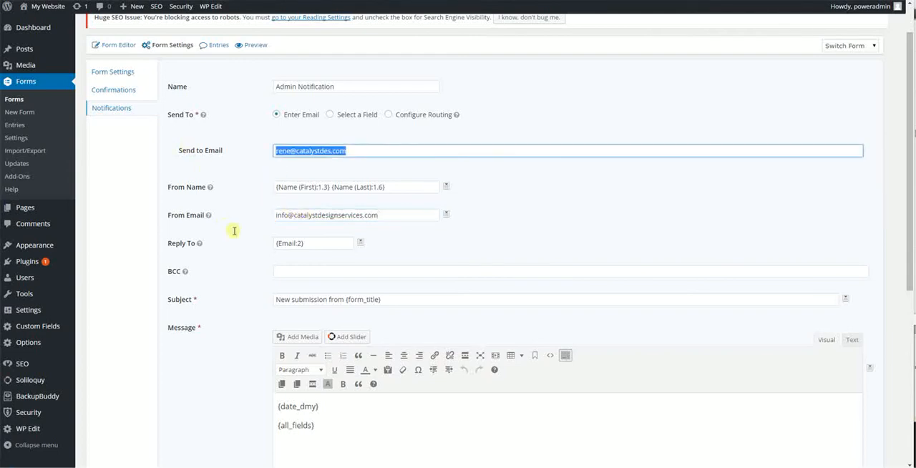
scroll(down, 3)
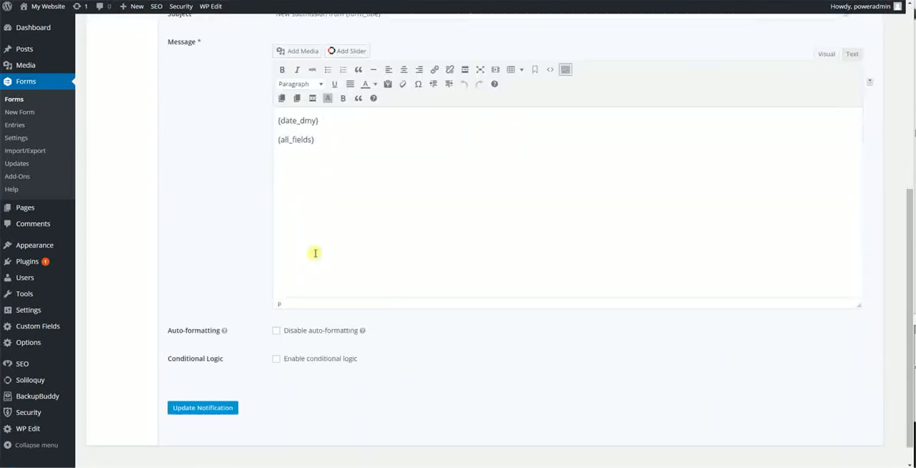
scroll(down, 3)
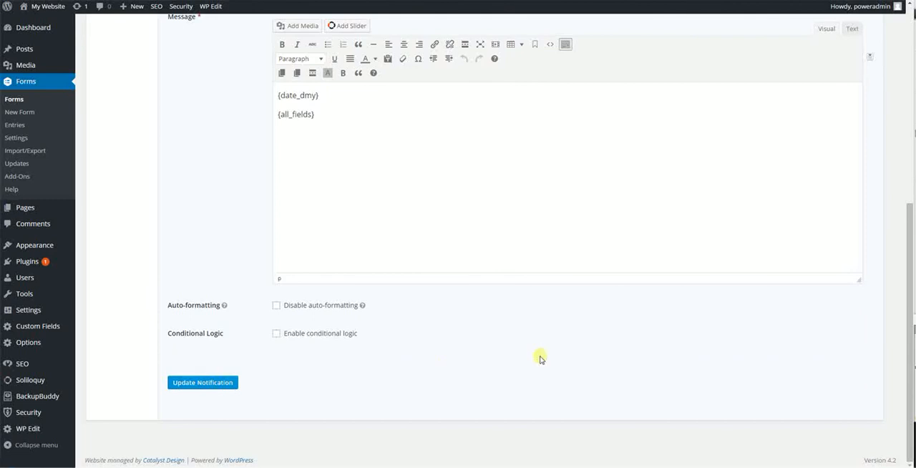